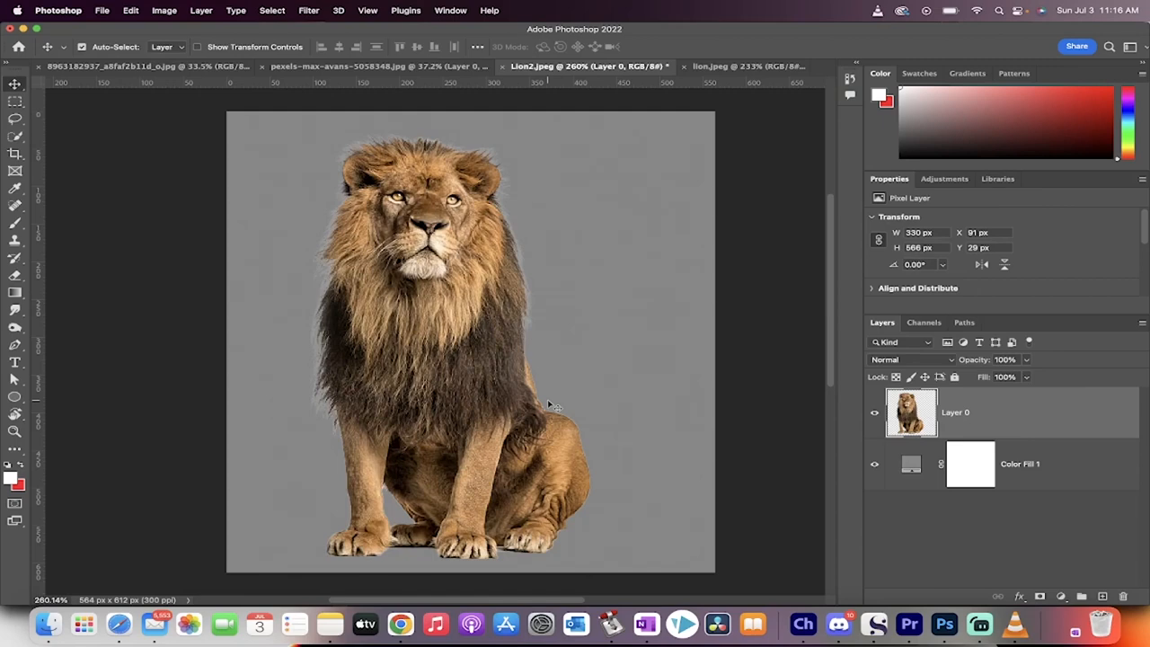
mouse_move(486, 155)
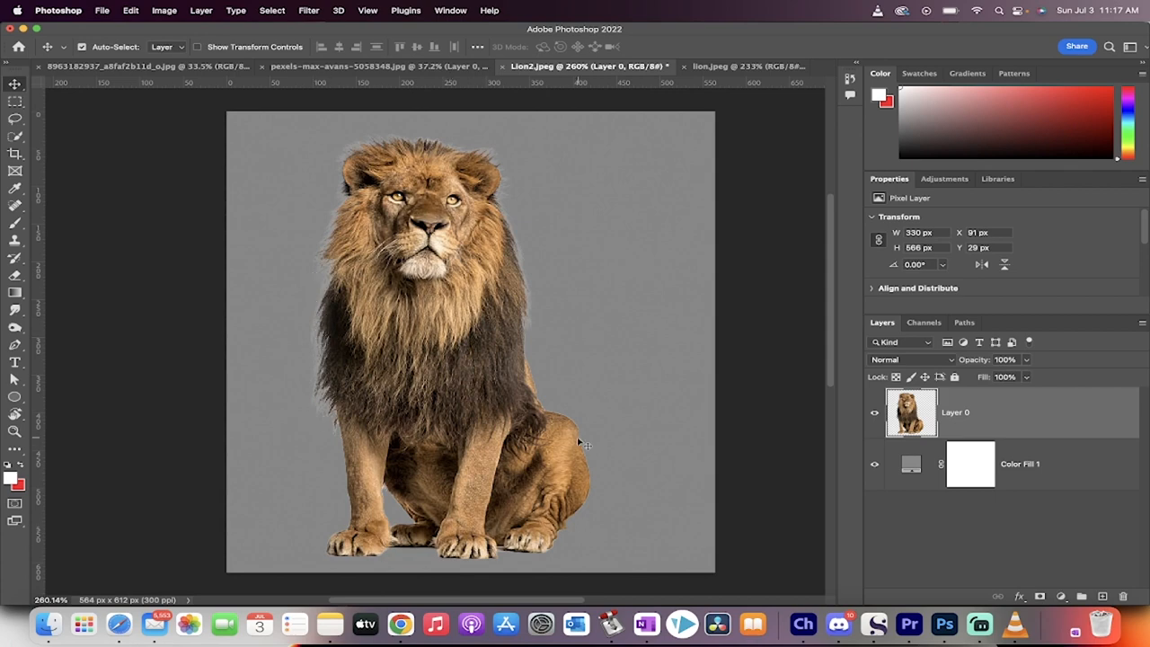
mouse_move(531, 332)
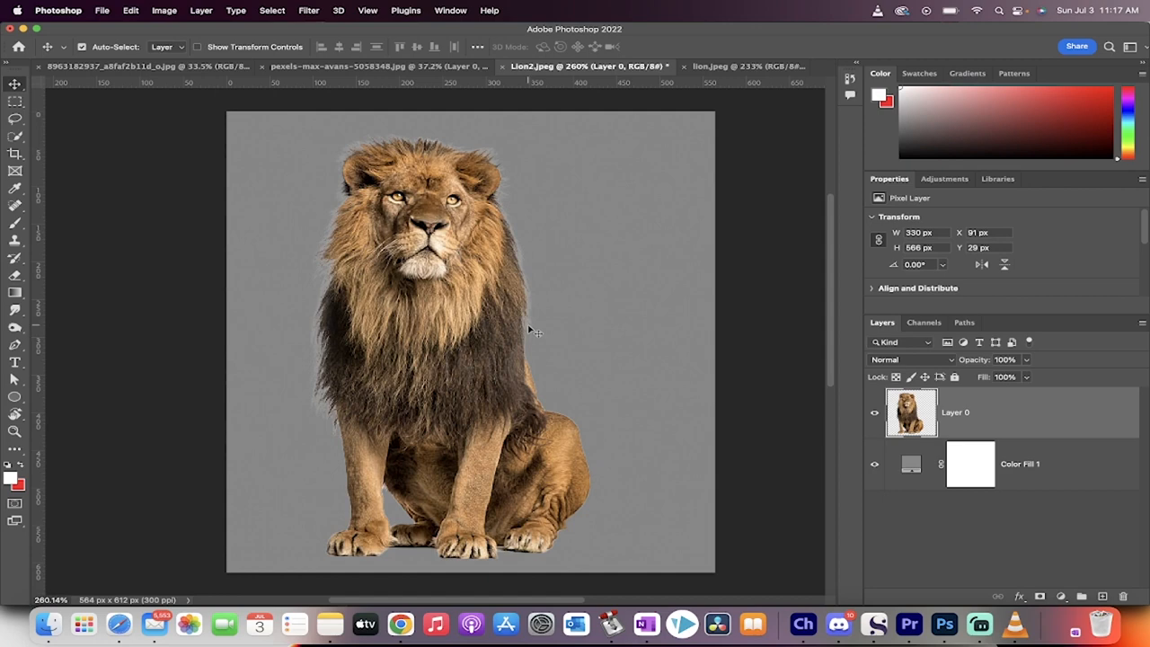
mouse_move(583, 259)
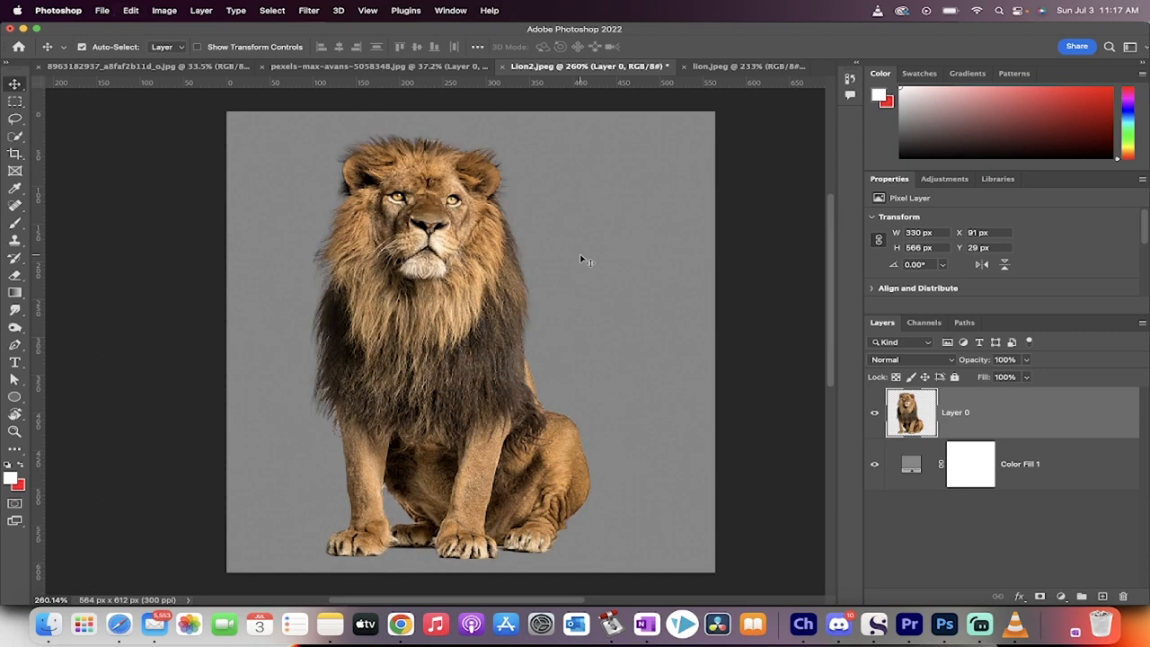
Make the lion.jpeg document with the white background the active document.
click(737, 65)
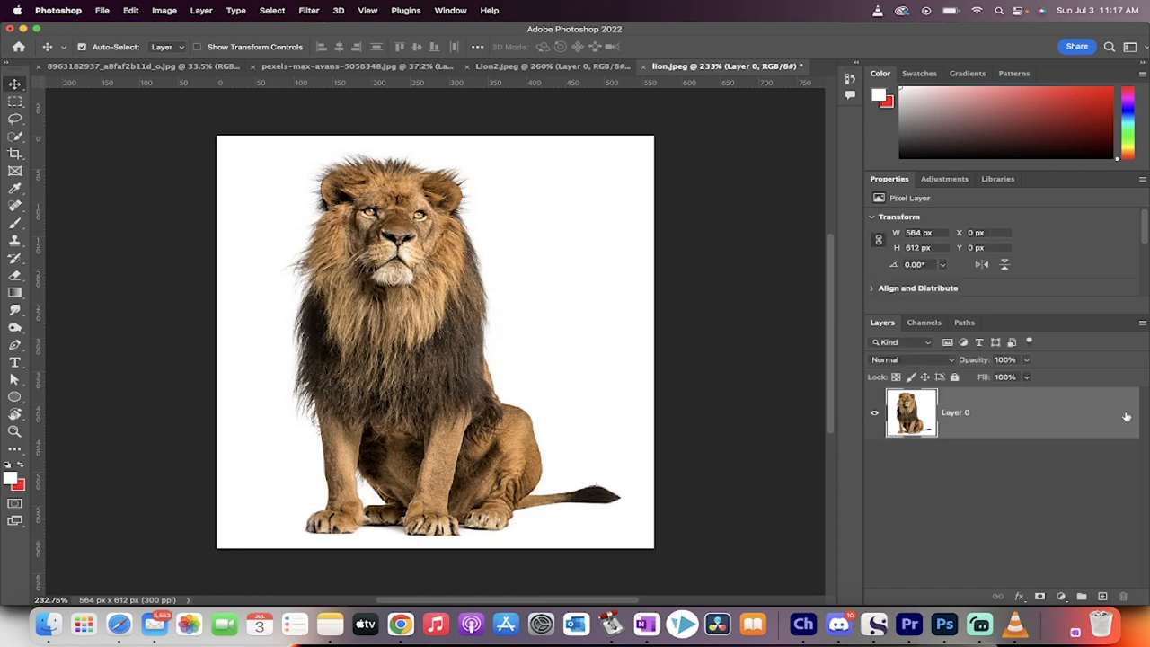
mouse_move(1044, 553)
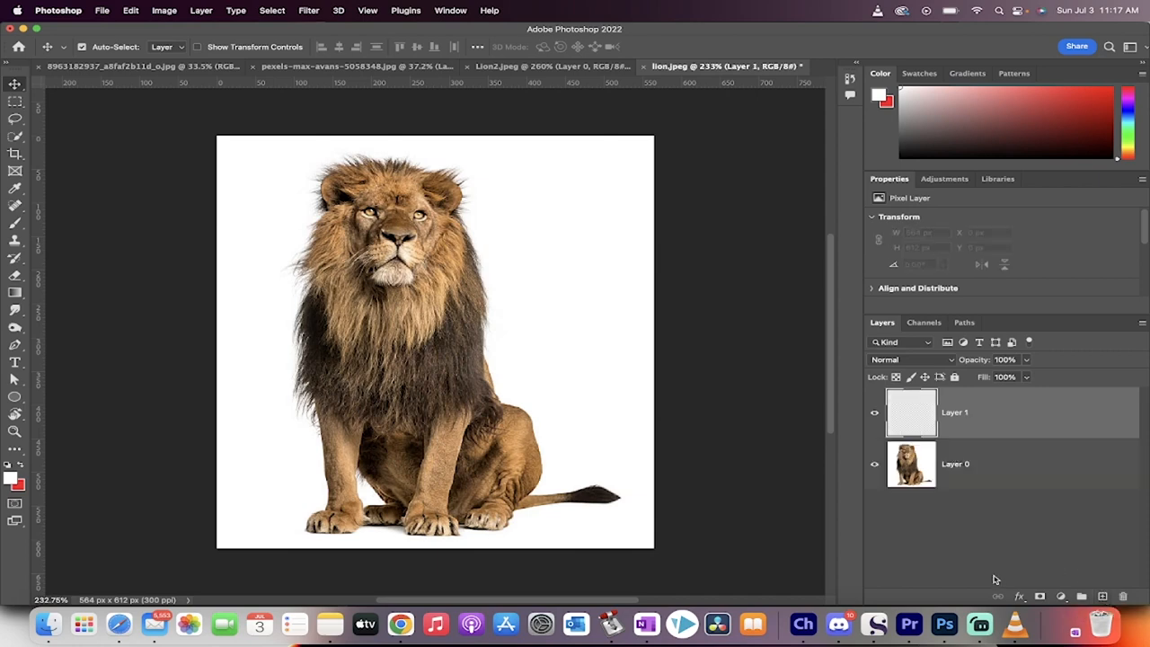
Fill the new layer with 50% Gray via Edit > Fill and make Layer 0 the working layer.
click(127, 10)
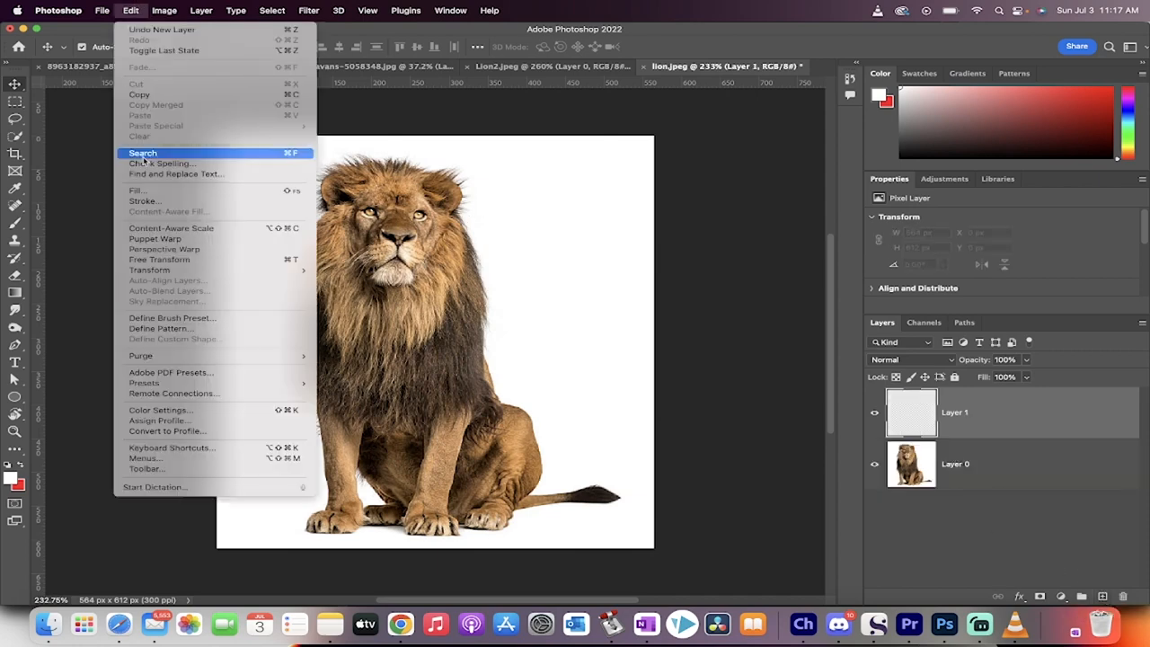
click(136, 190)
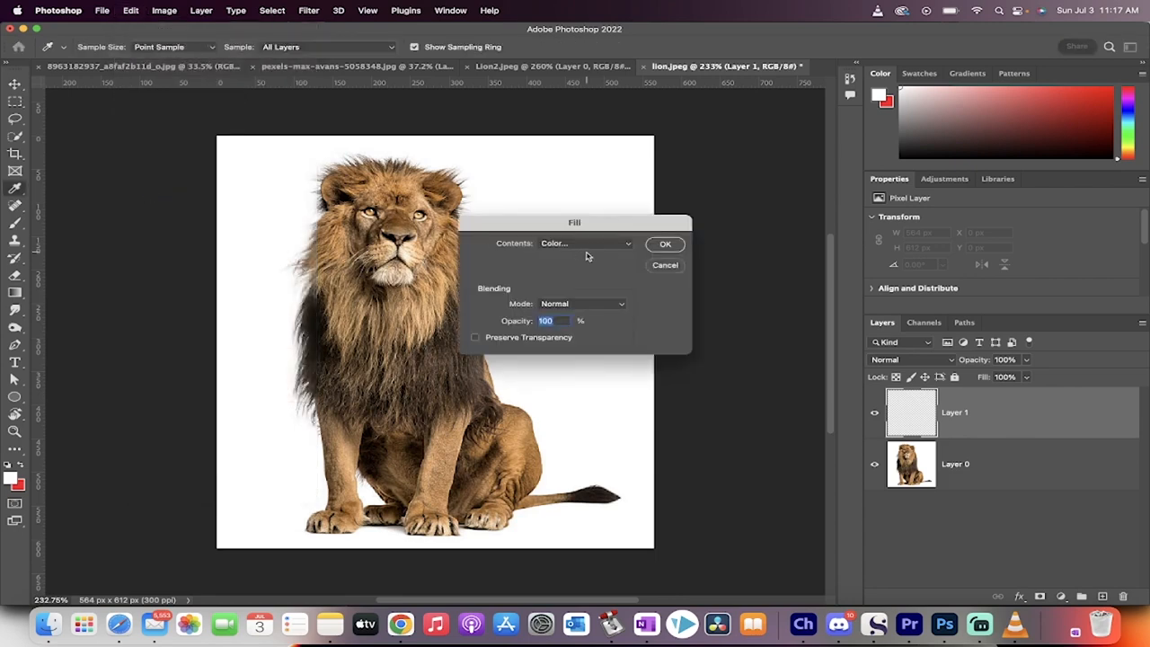
click(584, 244)
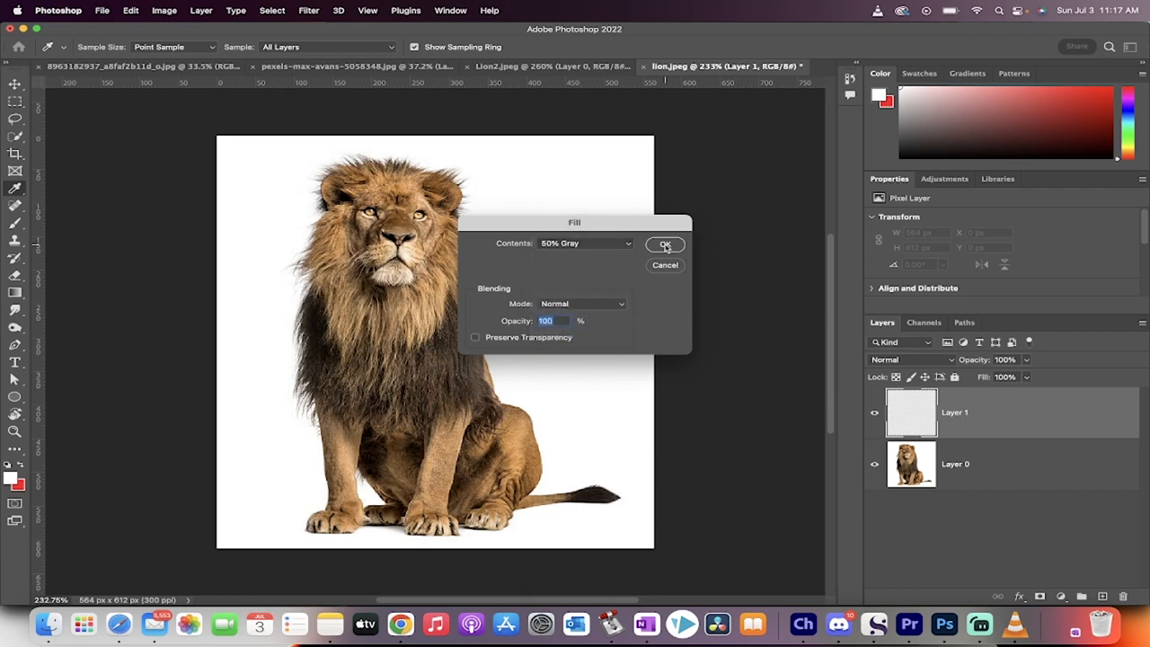
click(665, 244)
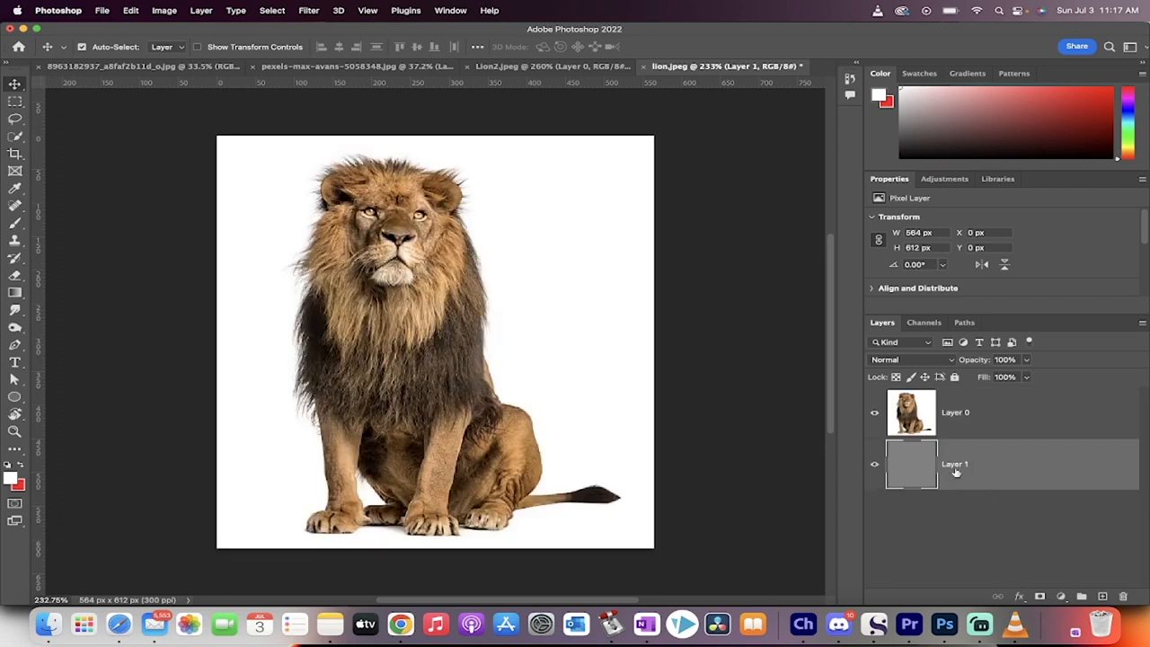
mouse_move(963, 427)
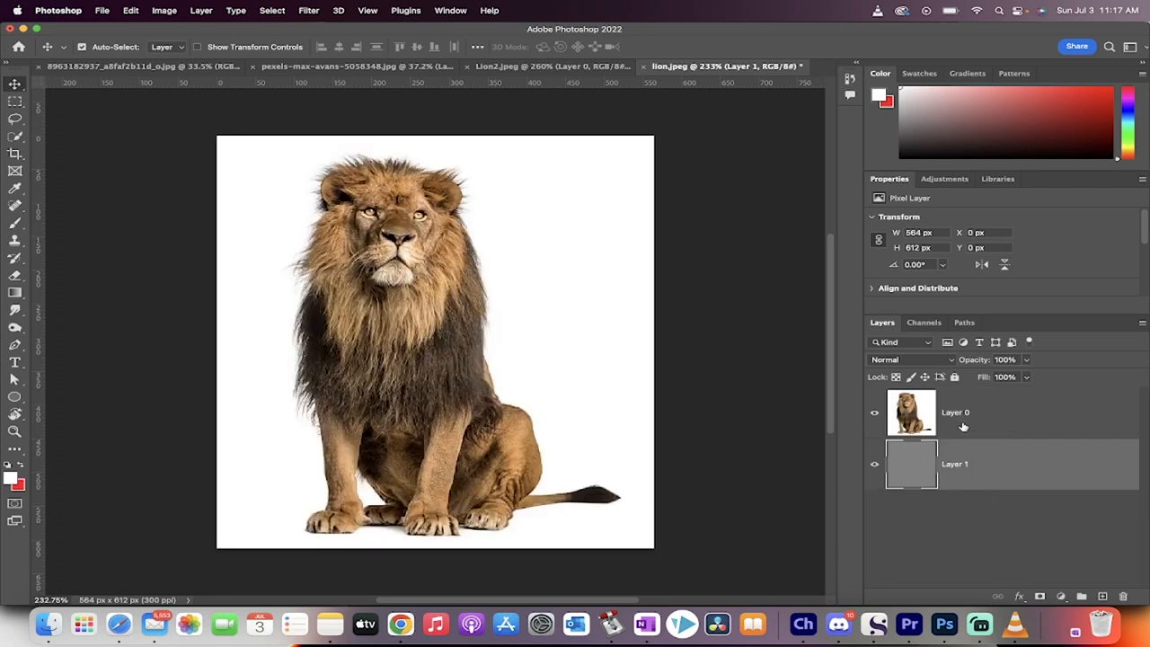
mouse_move(974, 412)
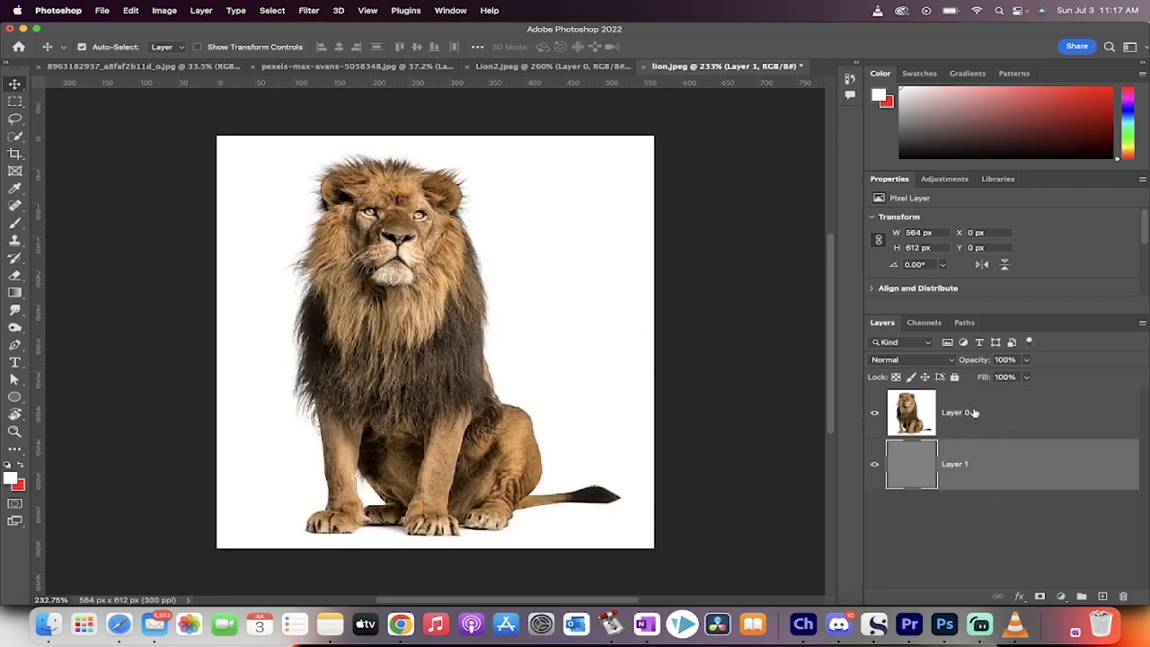
click(954, 412)
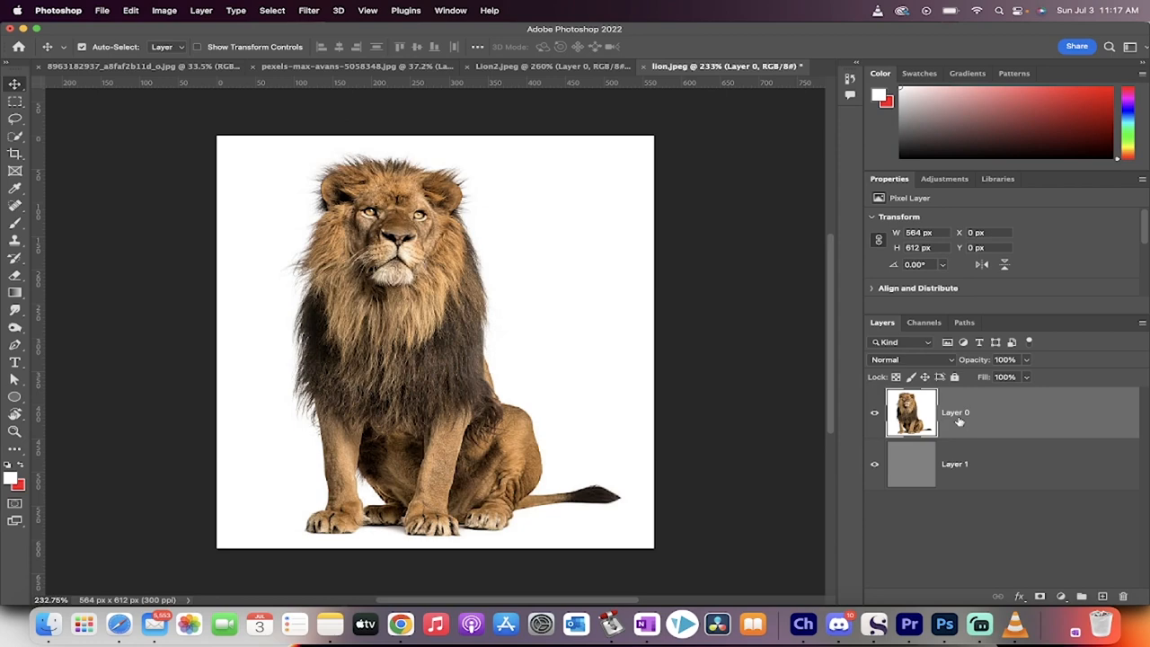
mouse_move(985, 486)
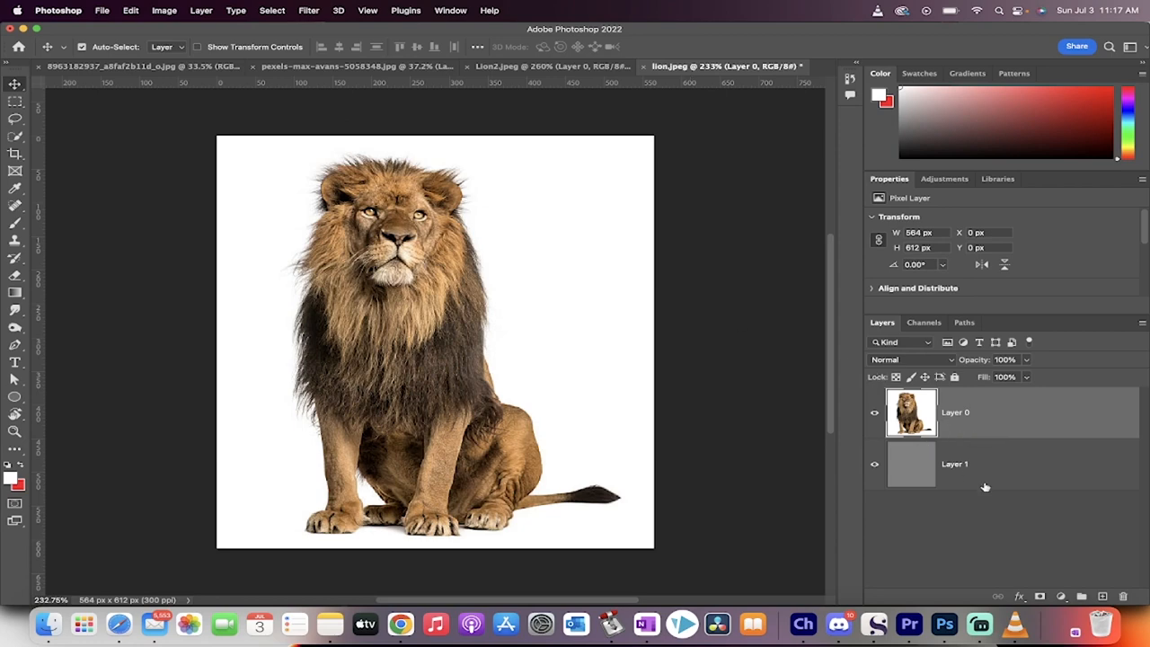
Select the lion as the subject with the Quick Selection tool and enter Select and Mask.
click(234, 10)
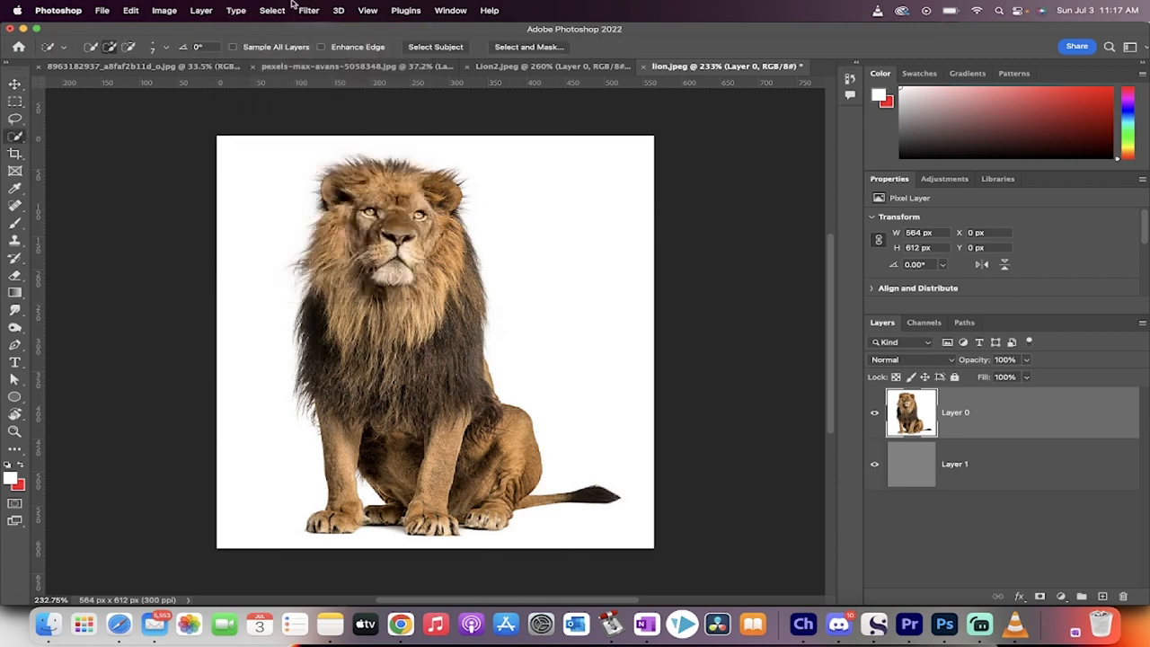
click(270, 10)
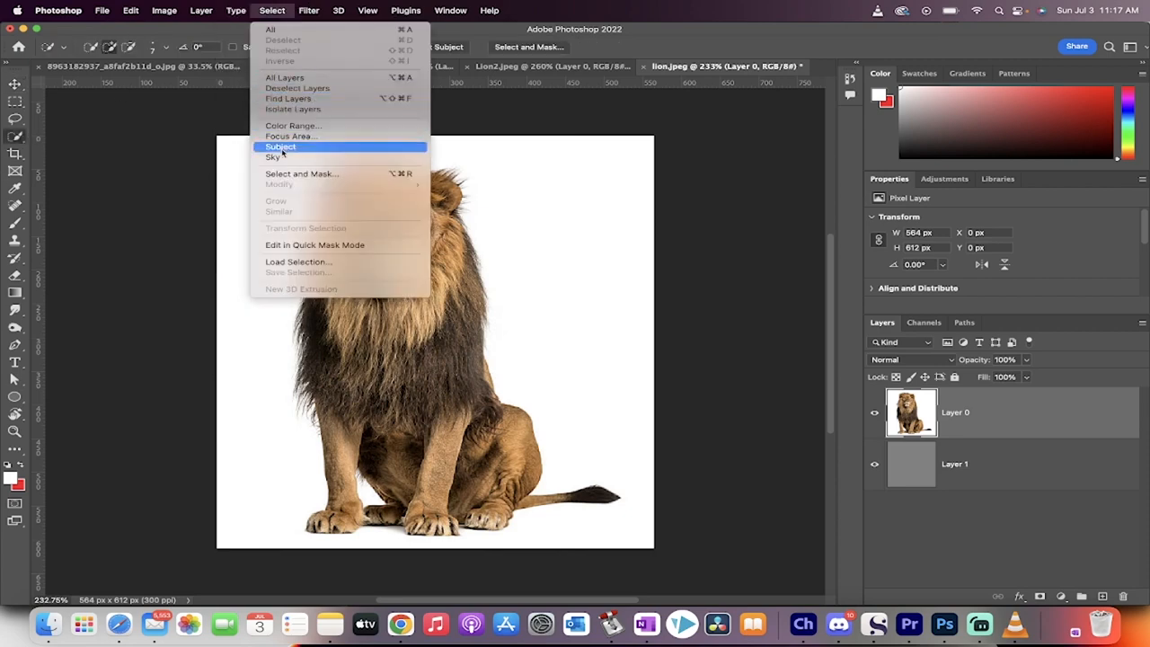
click(282, 145)
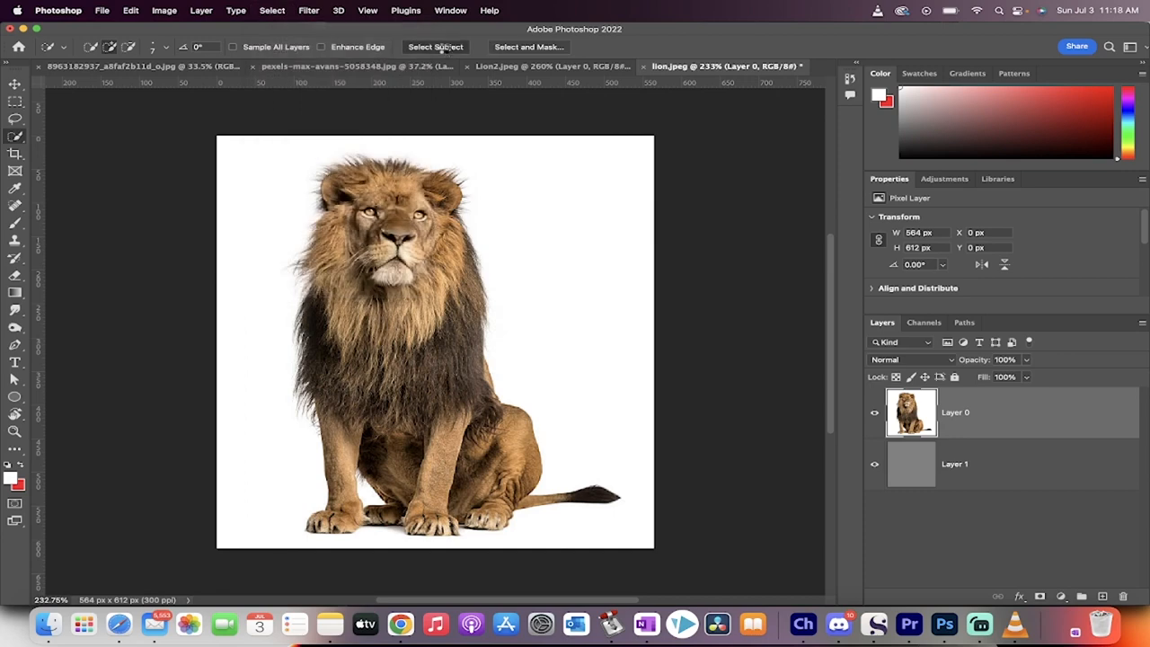
click(437, 46)
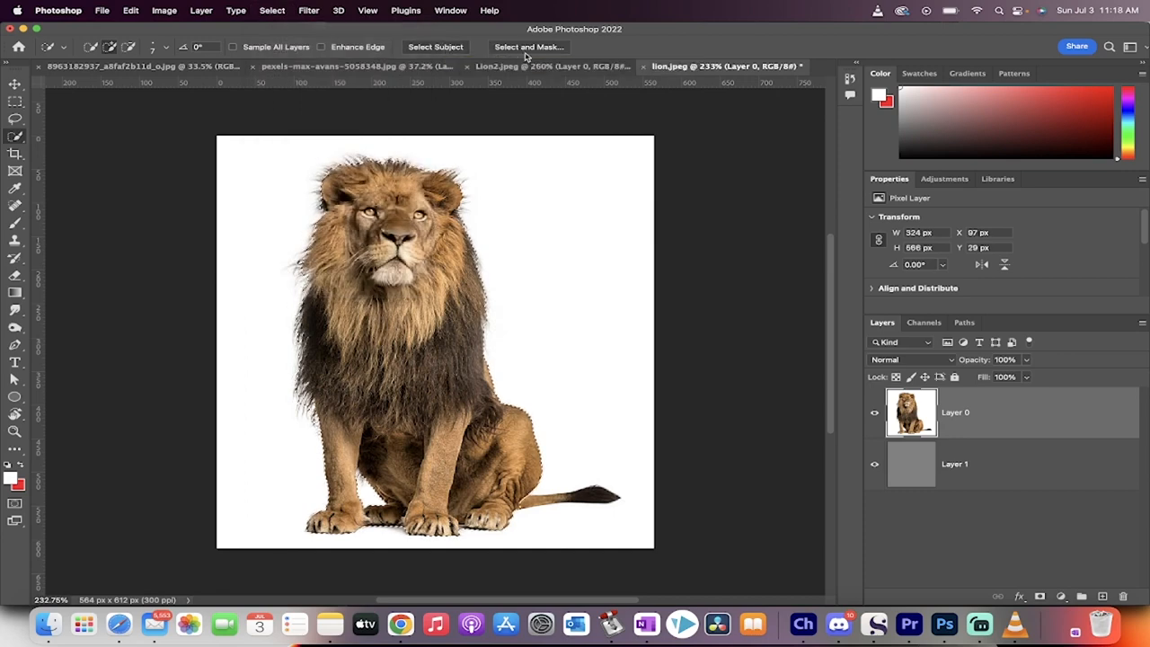
click(525, 46)
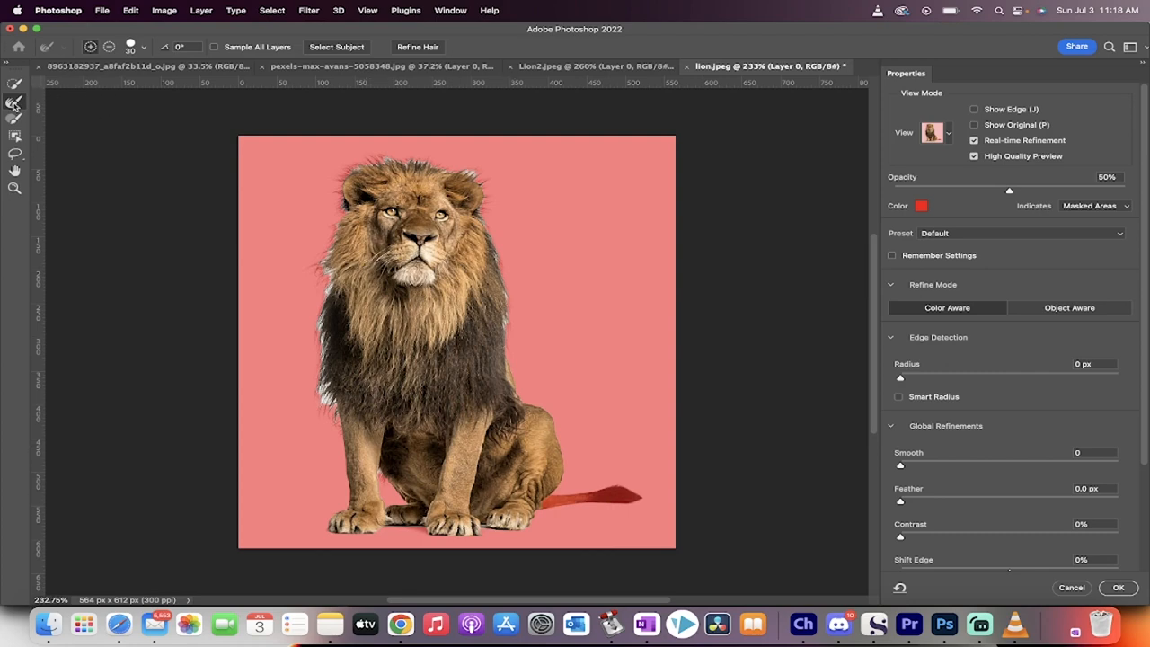
mouse_move(13, 108)
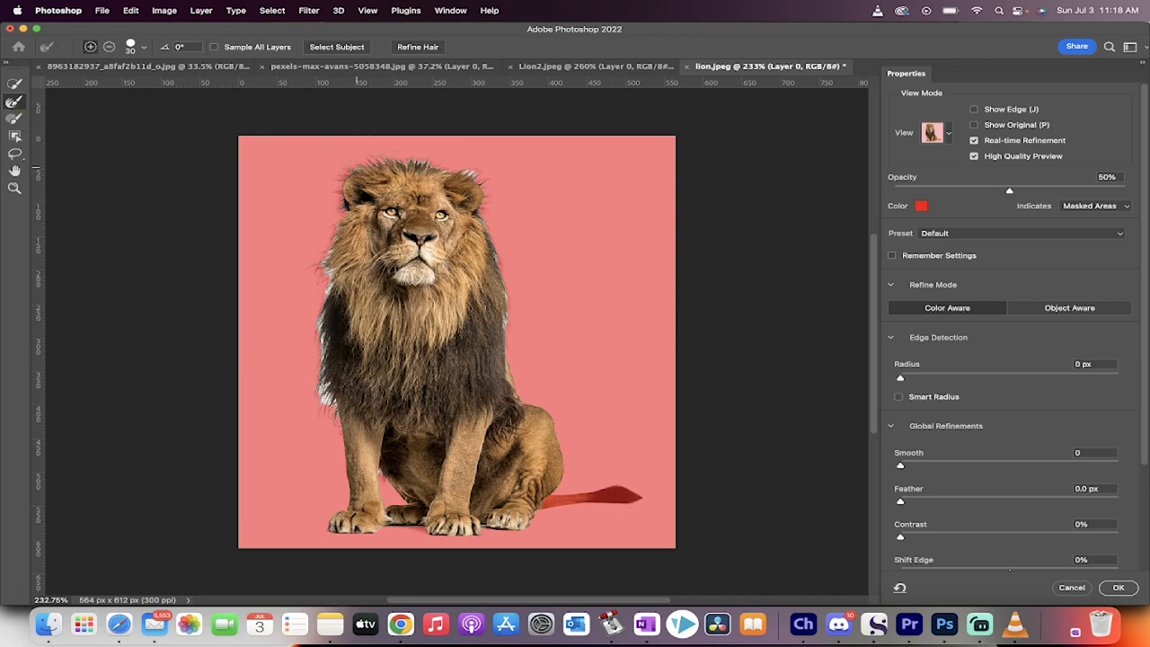
mouse_move(485, 81)
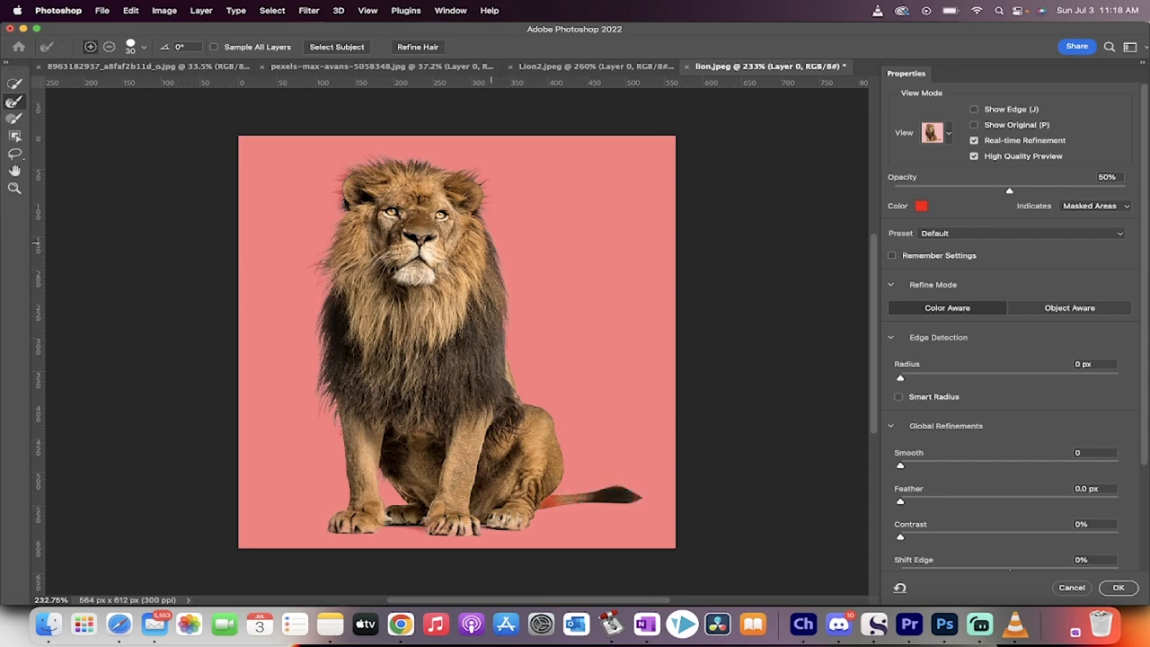
mouse_move(916, 463)
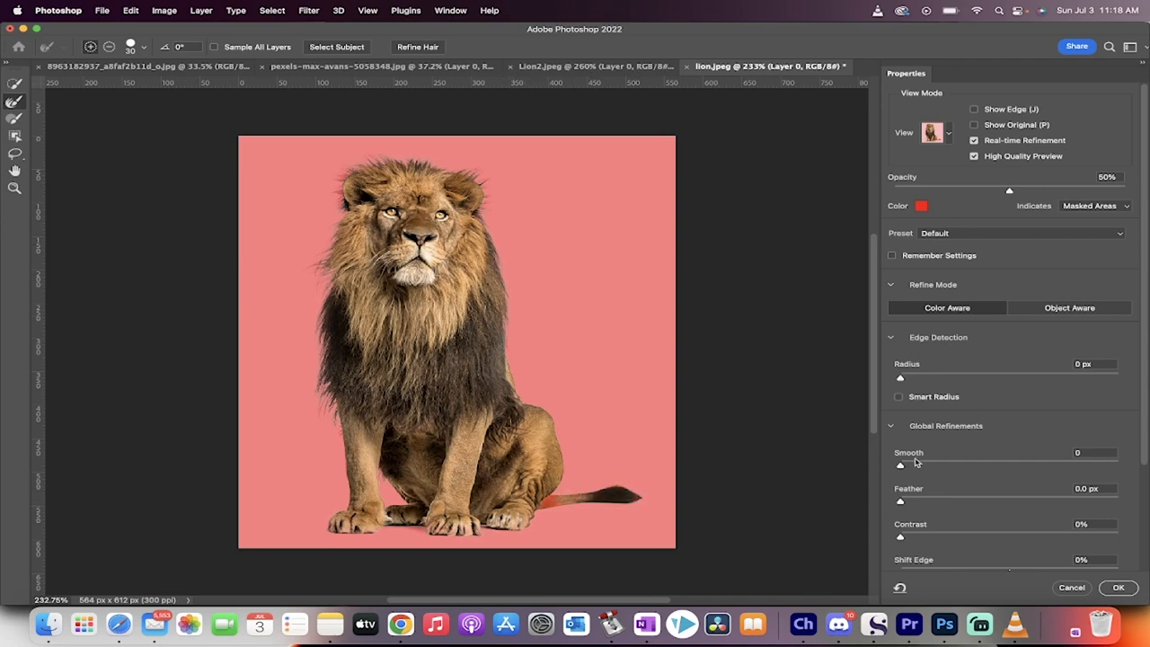
Feather the lion selection's edge by 0.4 px and accept the refined selection.
drag(899, 500, 909, 500)
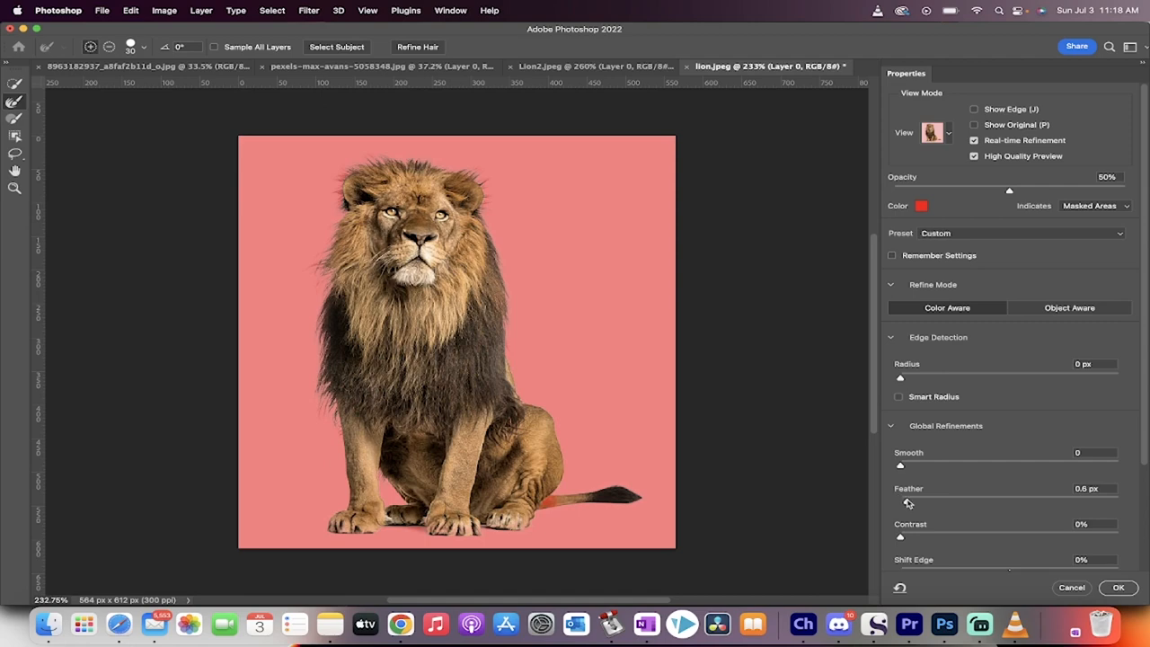
drag(901, 502, 899, 501)
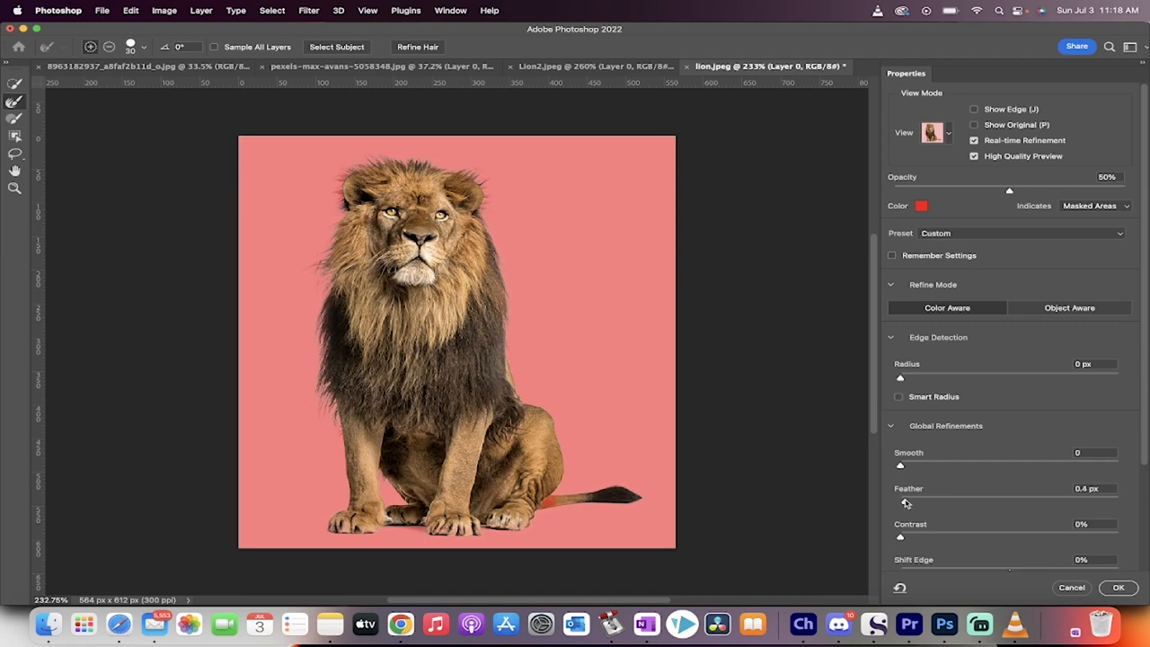
click(1090, 488)
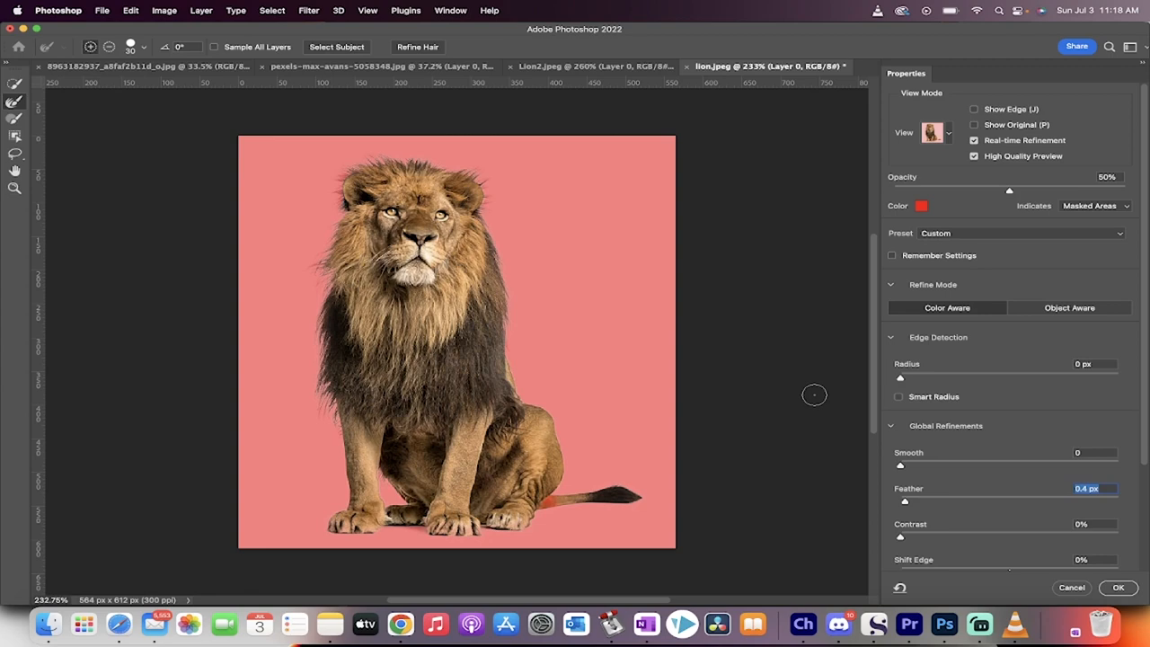
mouse_move(417, 47)
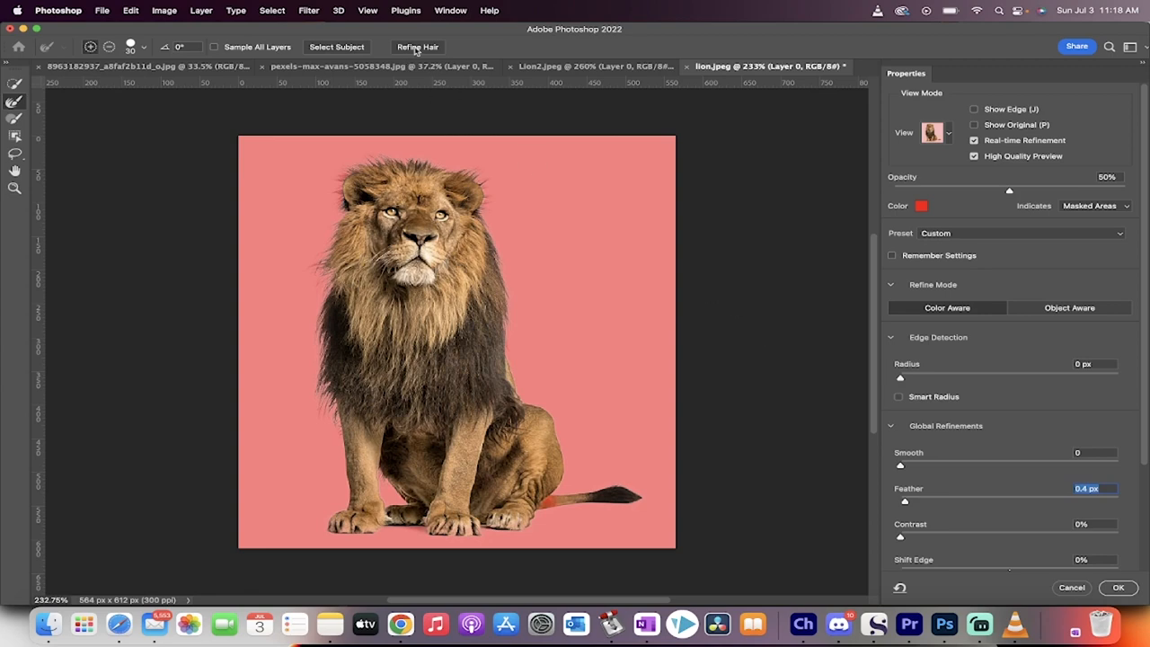
mouse_move(416, 47)
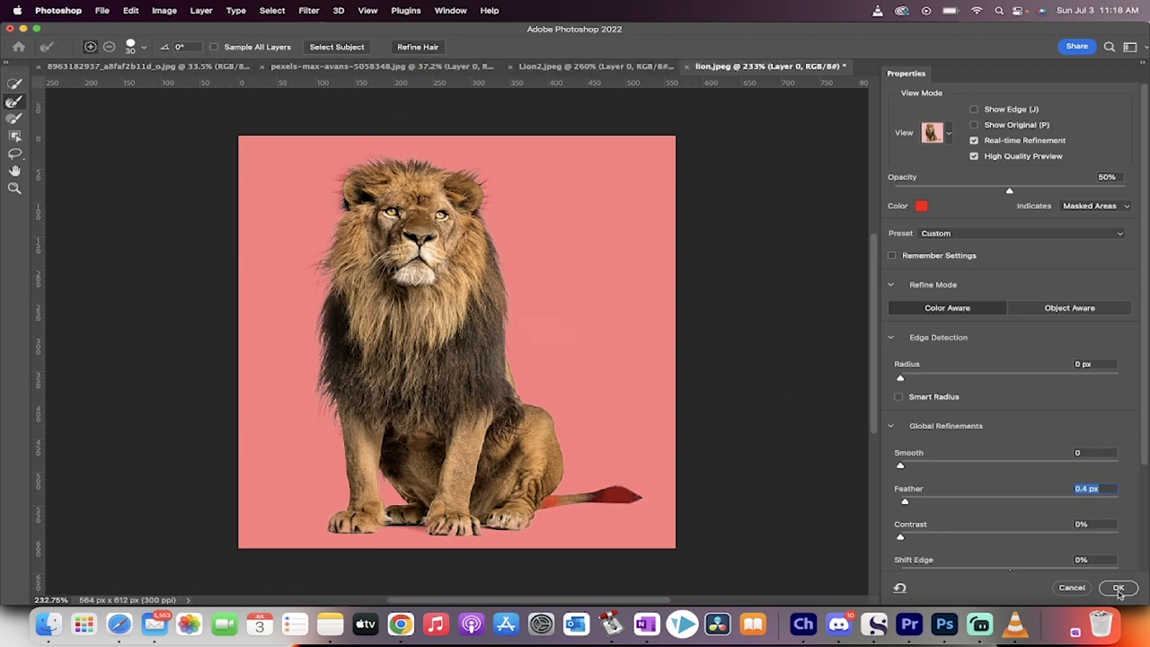
click(1118, 587)
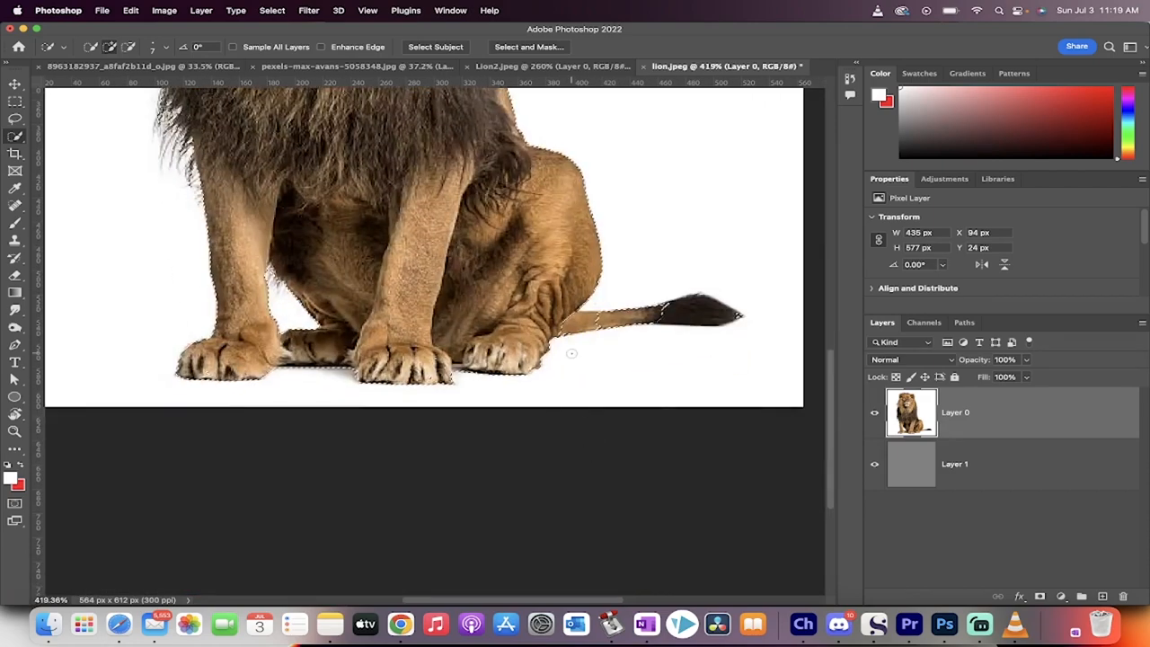
Turn the lion selection into a layer mask hiding the white background.
click(14, 137)
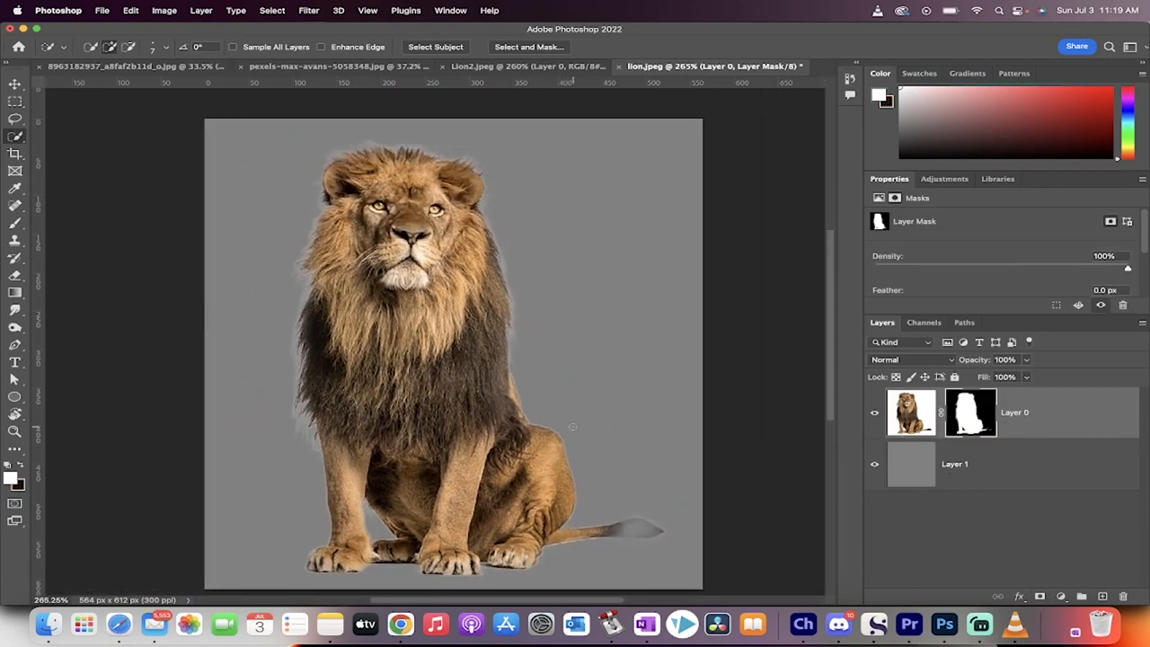
mouse_move(792, 287)
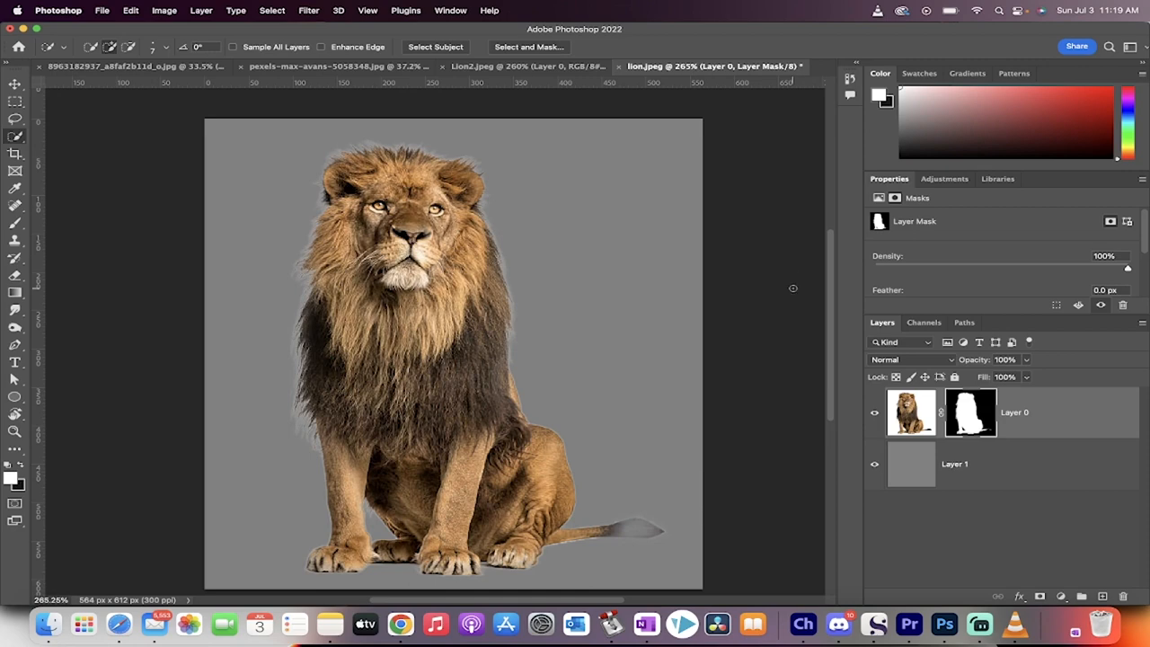
mouse_move(624, 426)
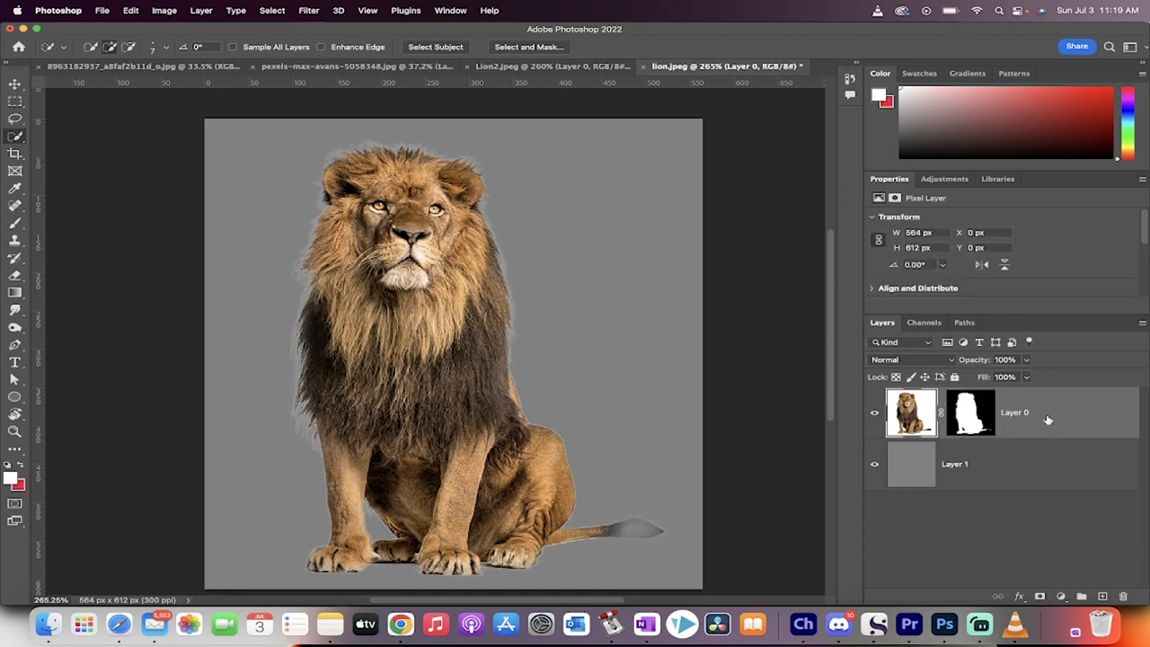
Toggle the lion's mask off and on to compare, then try removing the white fringe.
click(970, 412)
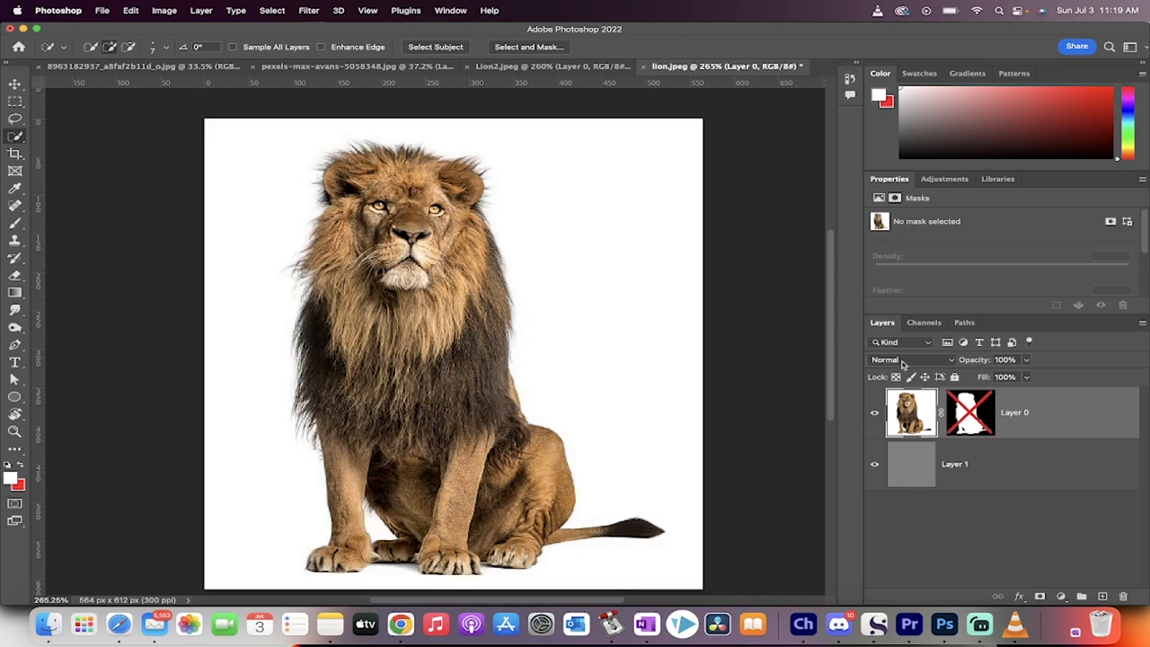
click(969, 412)
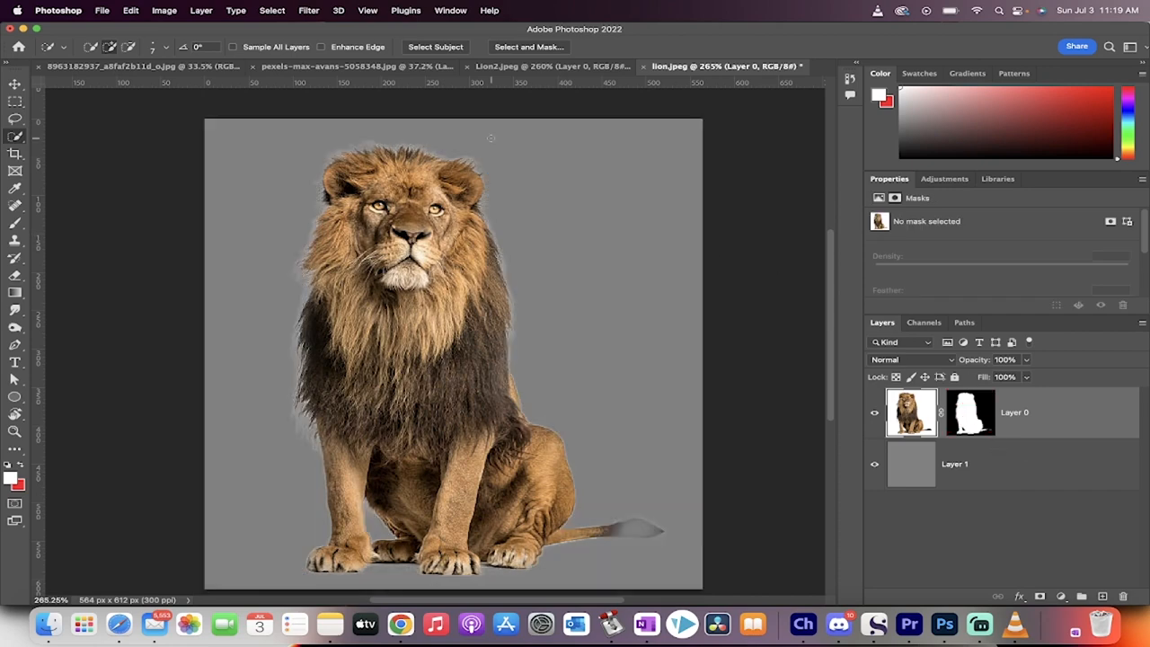
click(186, 10)
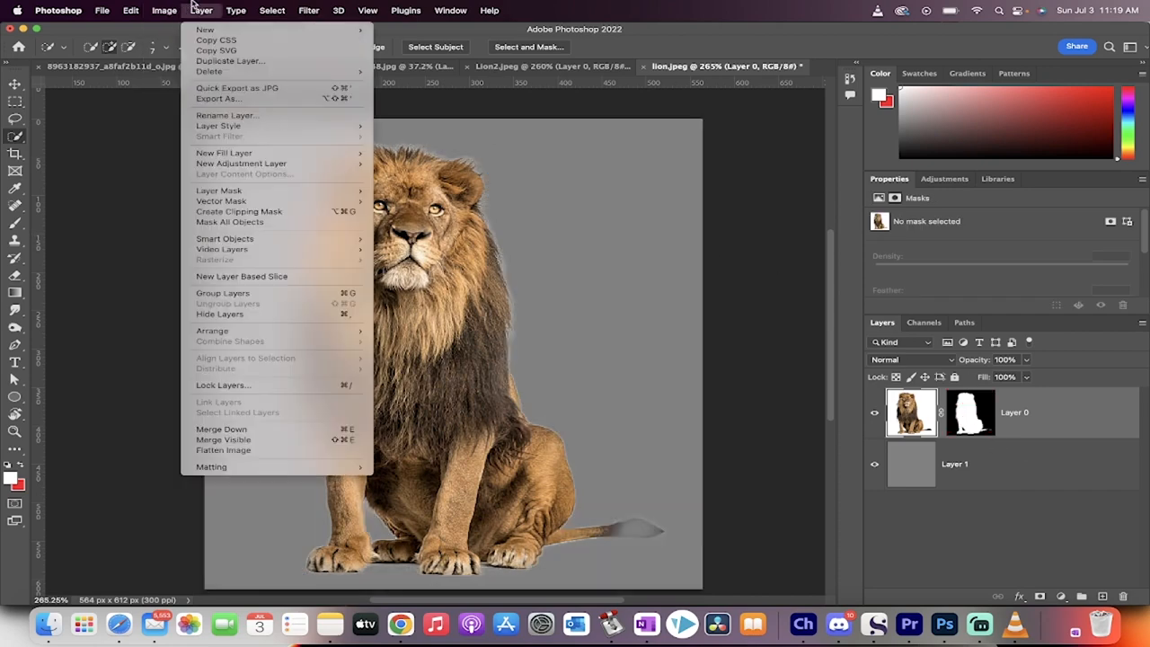
mouse_move(222, 449)
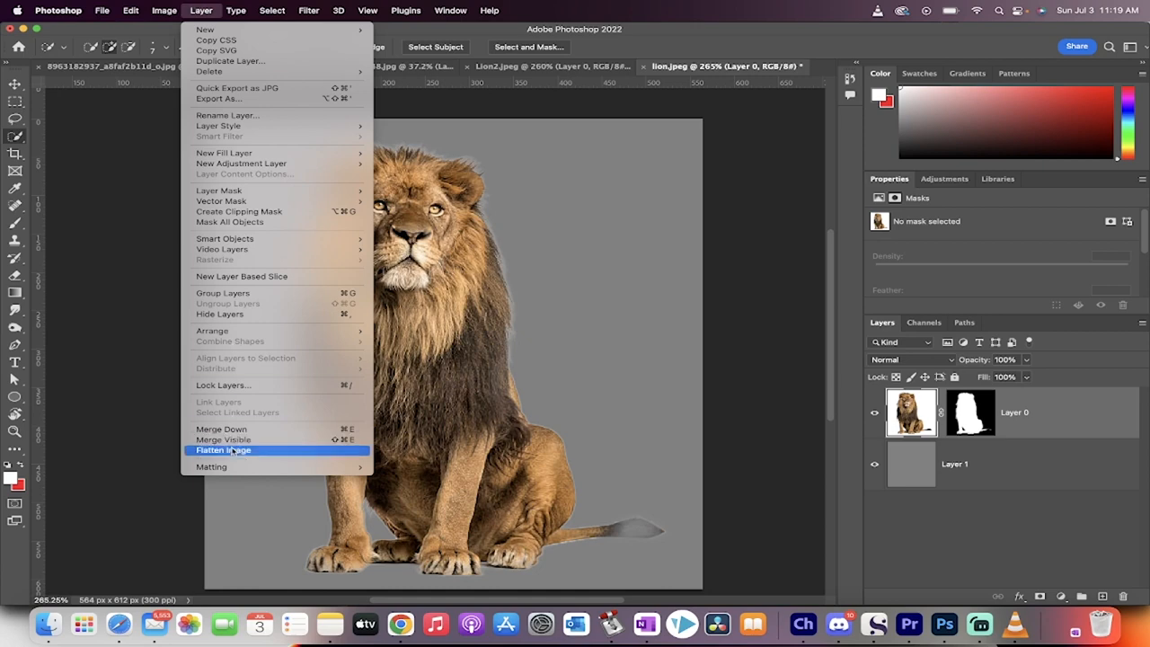
mouse_move(211, 467)
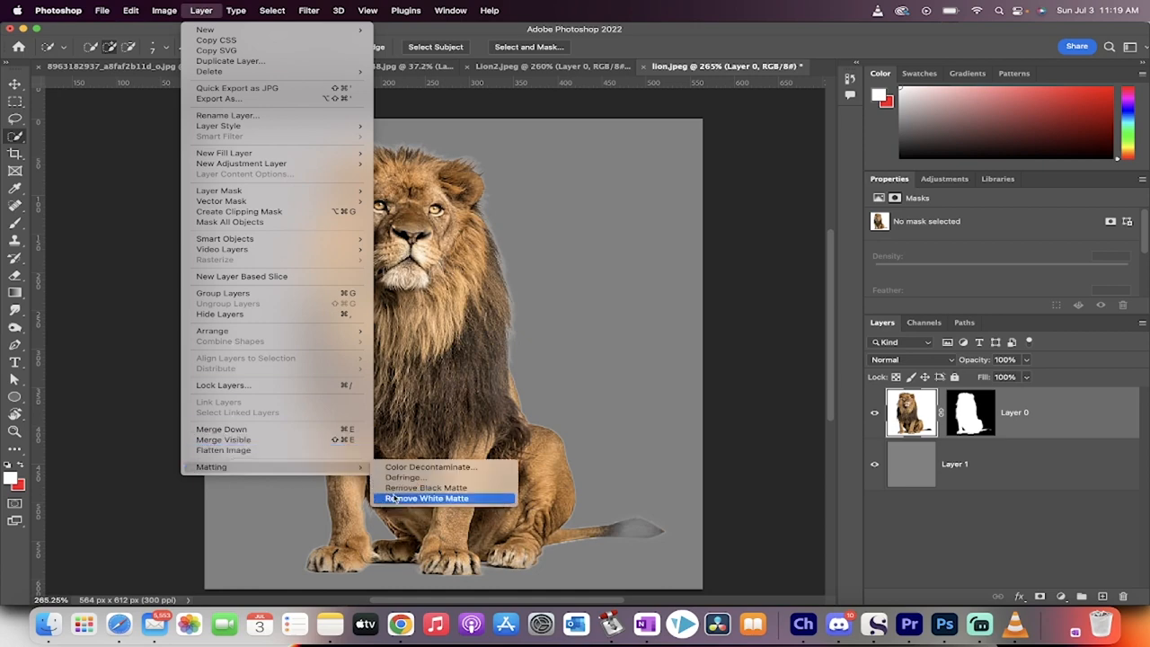
click(428, 497)
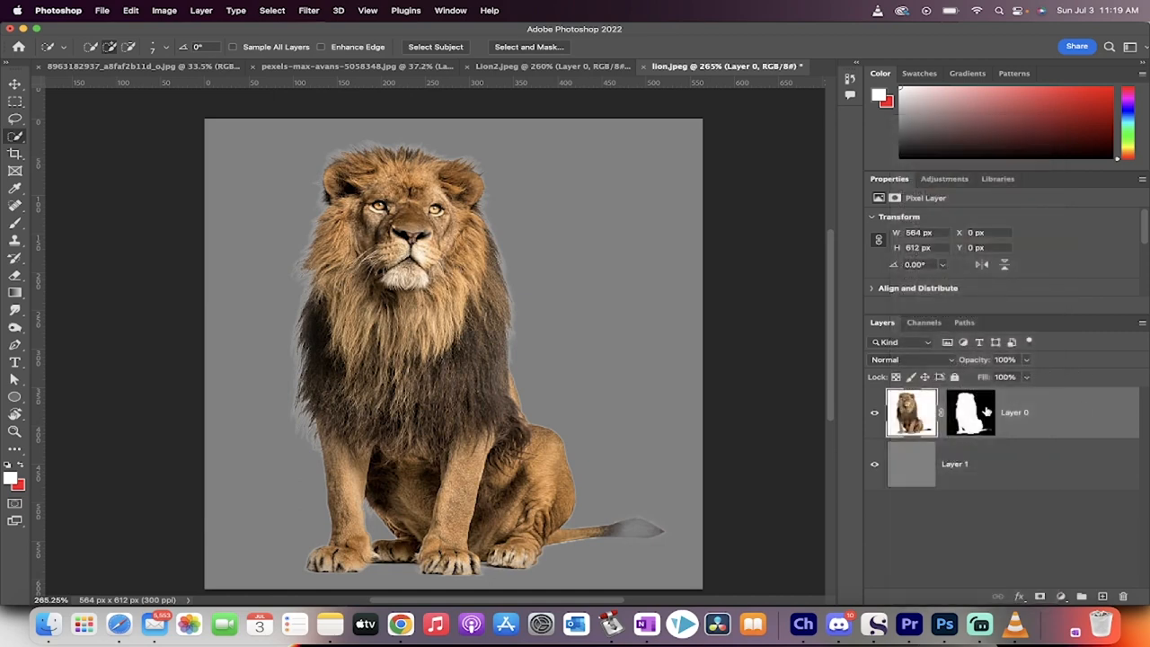
Apply the layer mask permanently to Layer 0 and return to Layer > Matting.
right_click(970, 412)
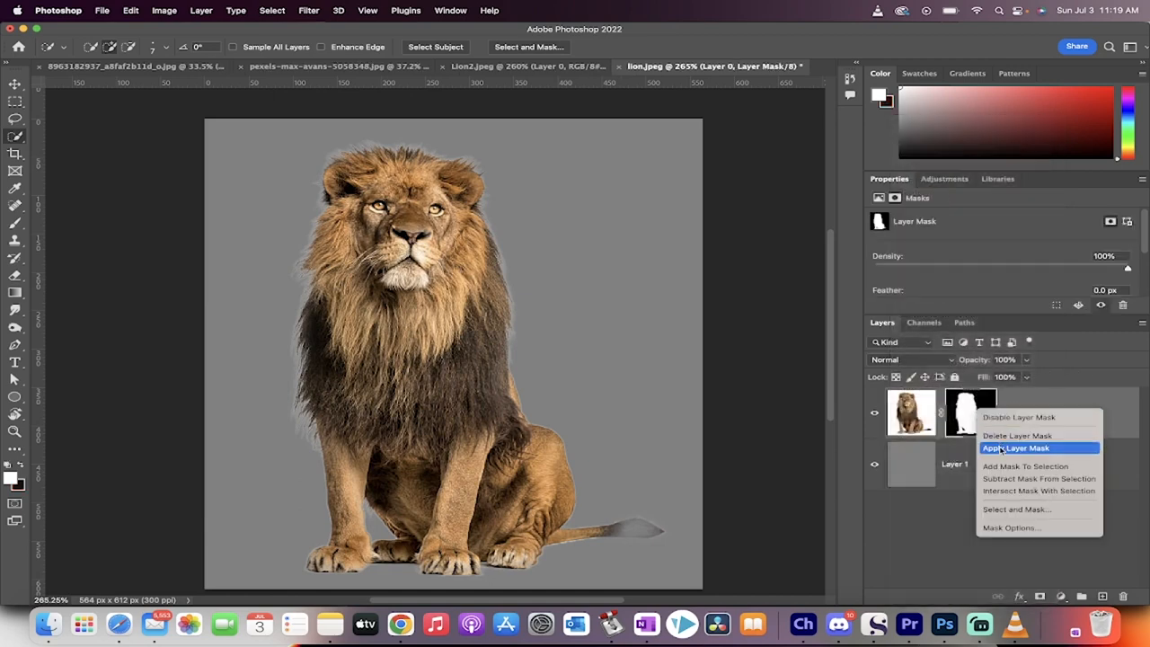
click(1018, 447)
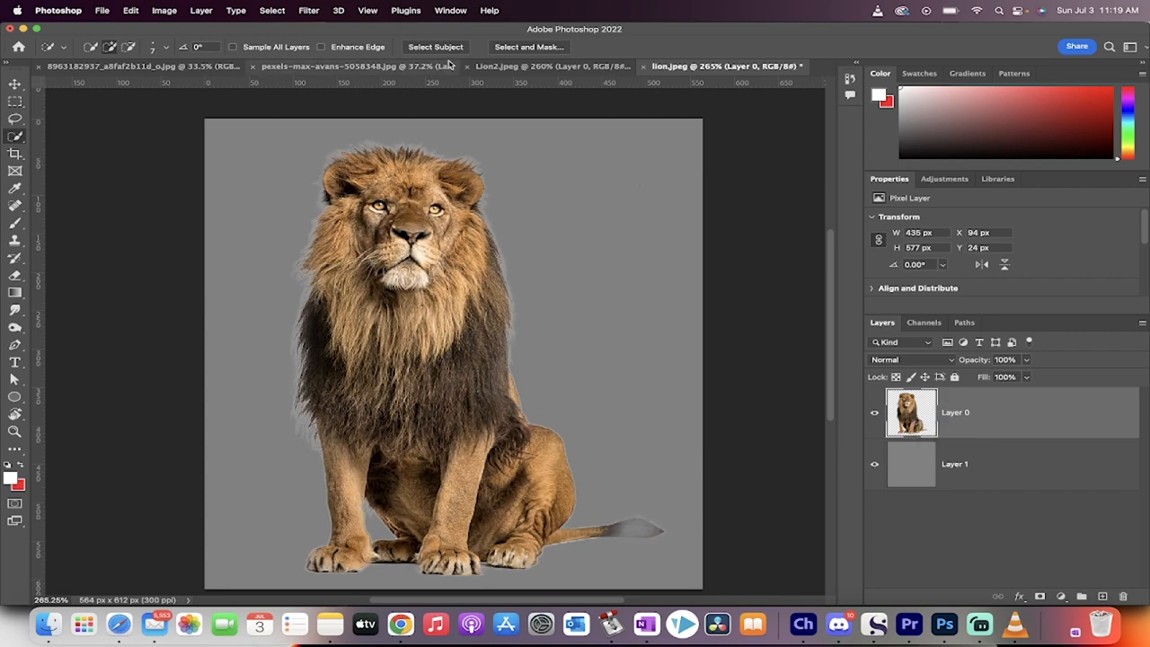
click(193, 9)
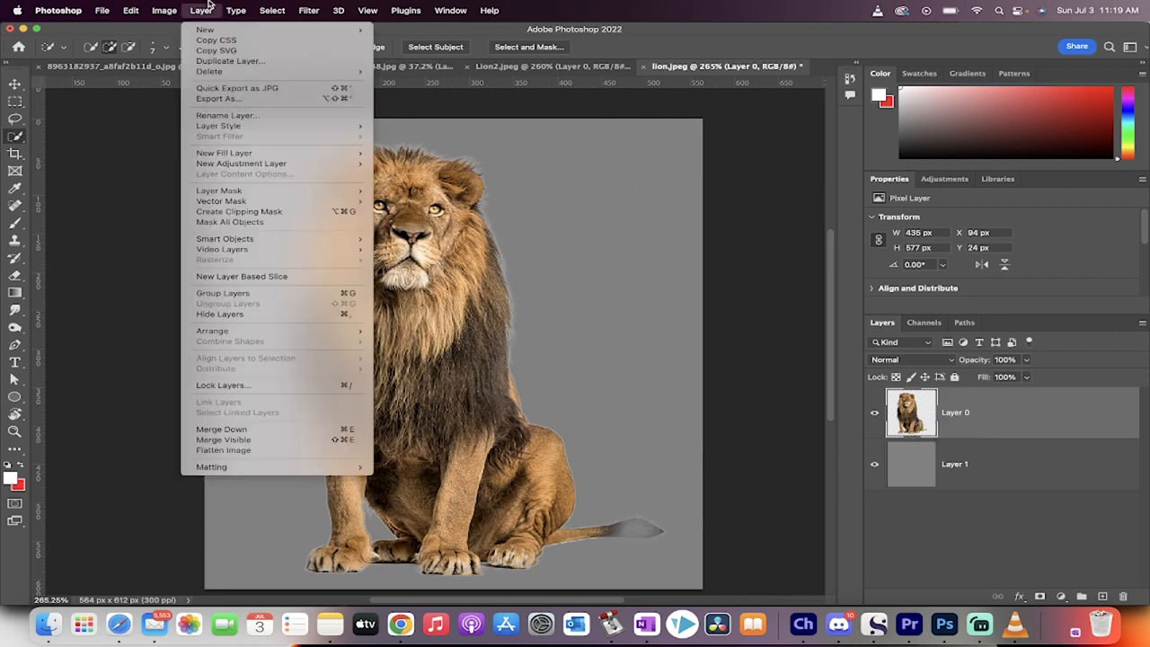
mouse_move(212, 466)
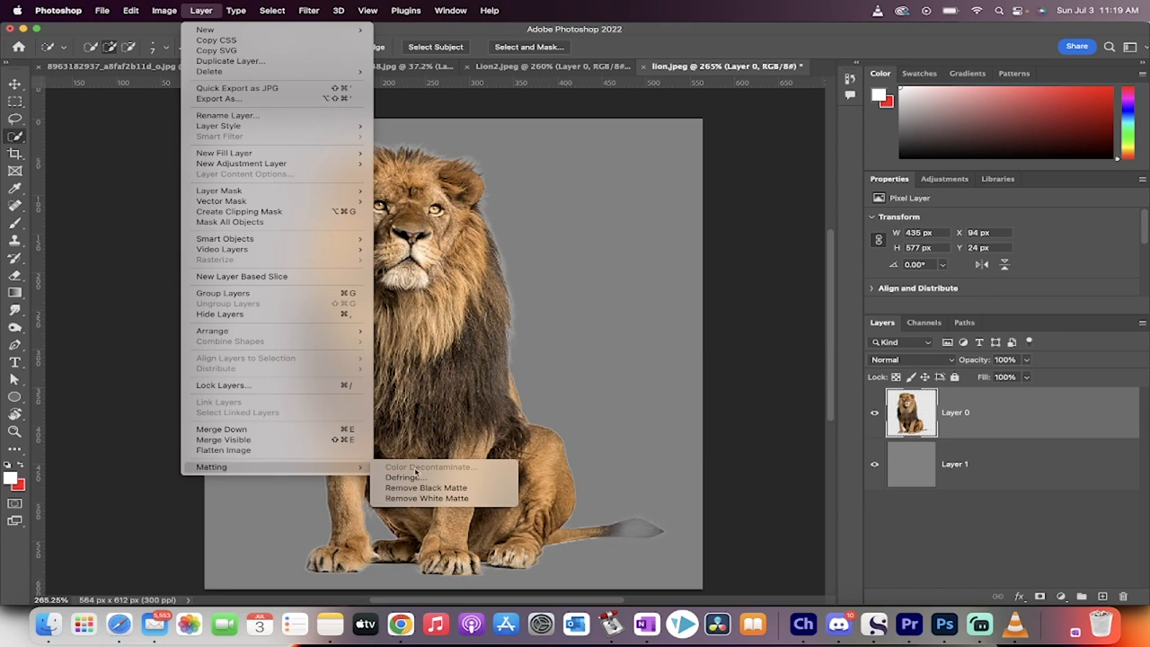